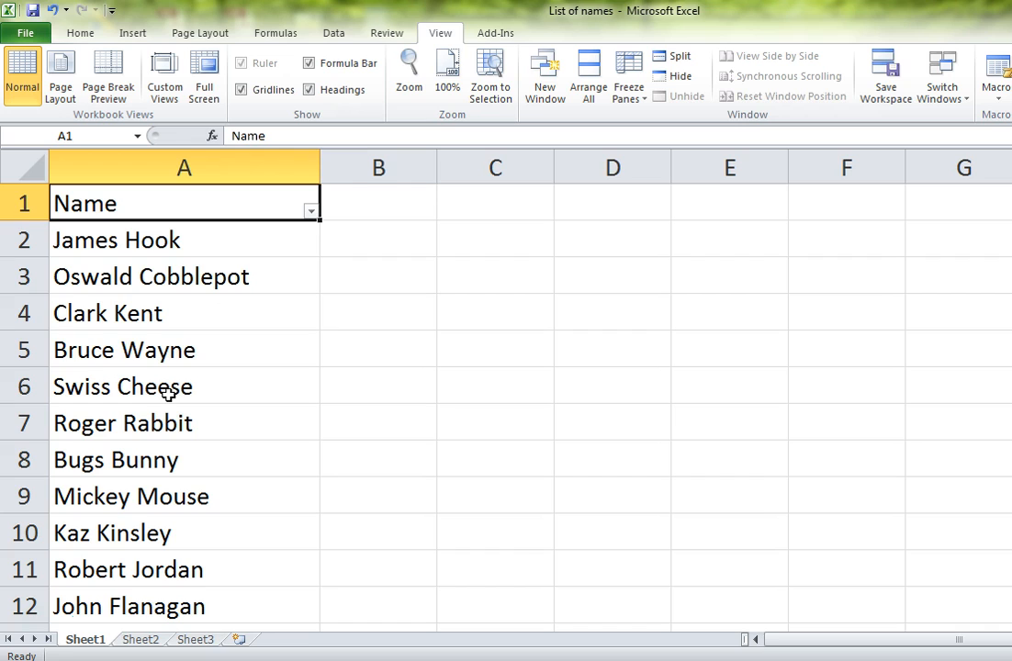
mouse_move(553, 165)
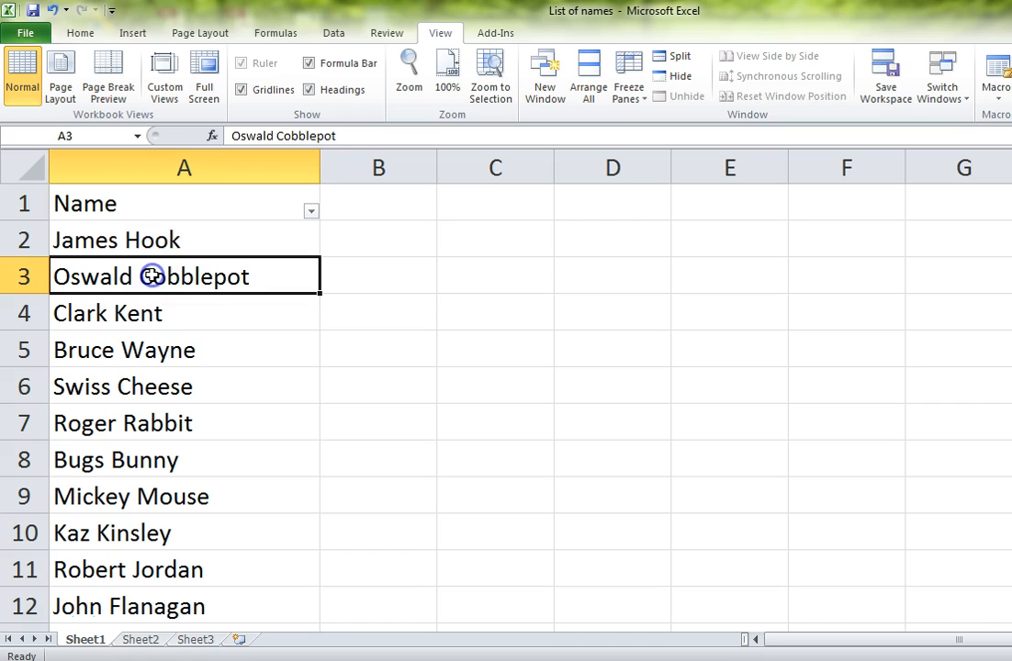
- Remove the existing filter from the Name heading row, keeping the list intact
click(496, 349)
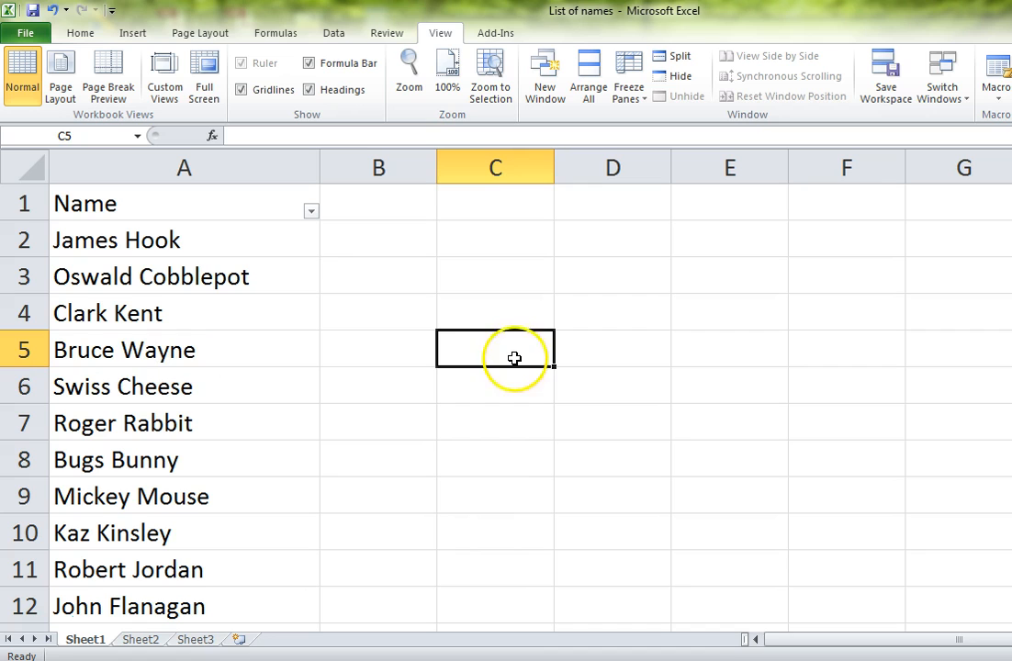
right_click(496, 167)
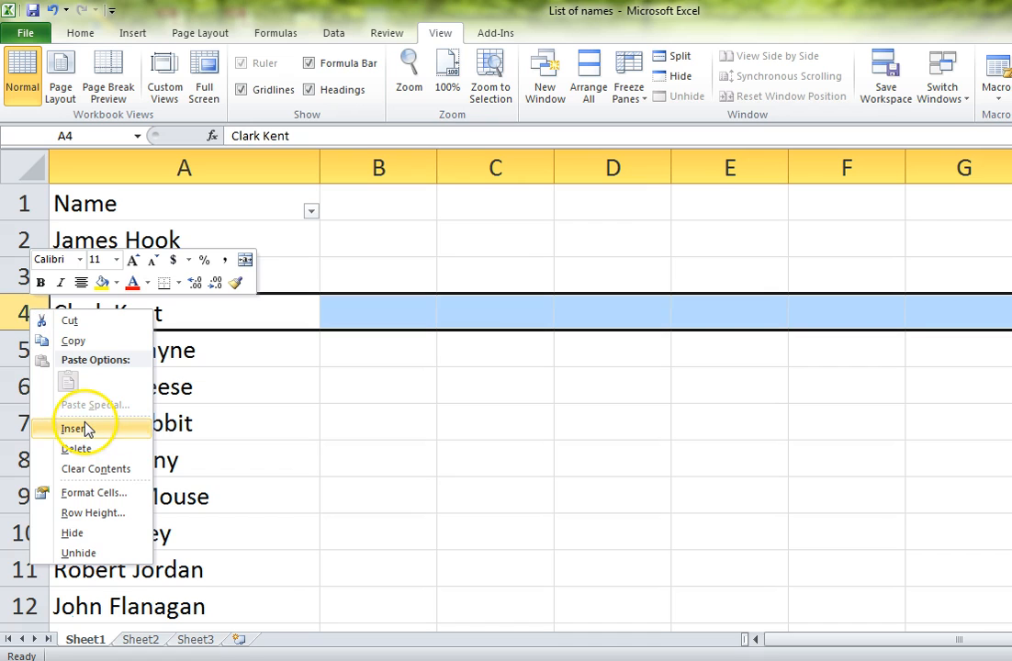
click(72, 429)
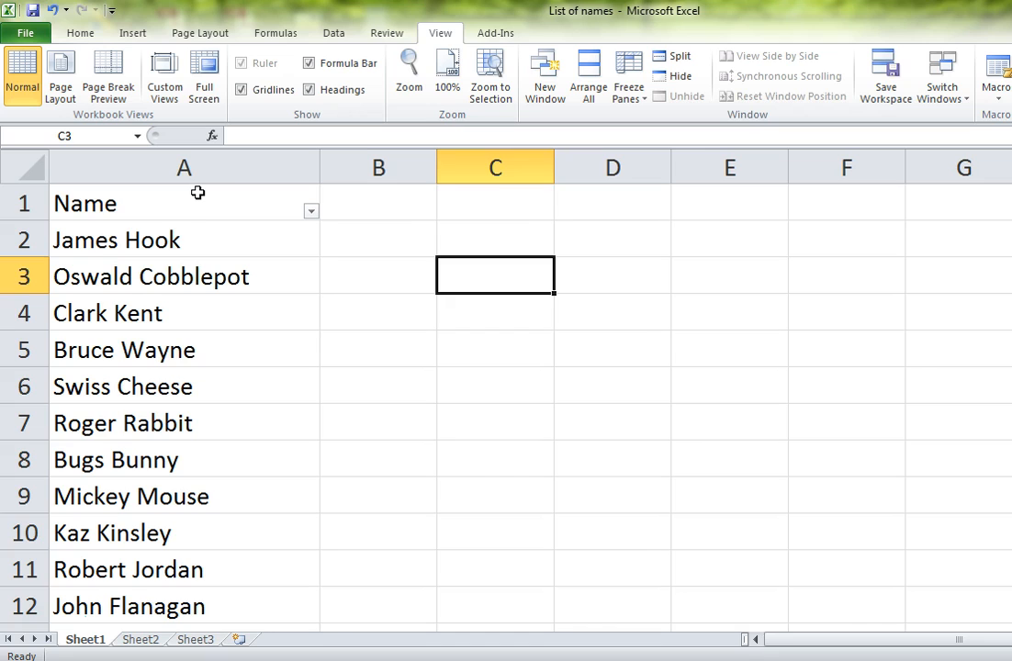
mouse_move(195, 198)
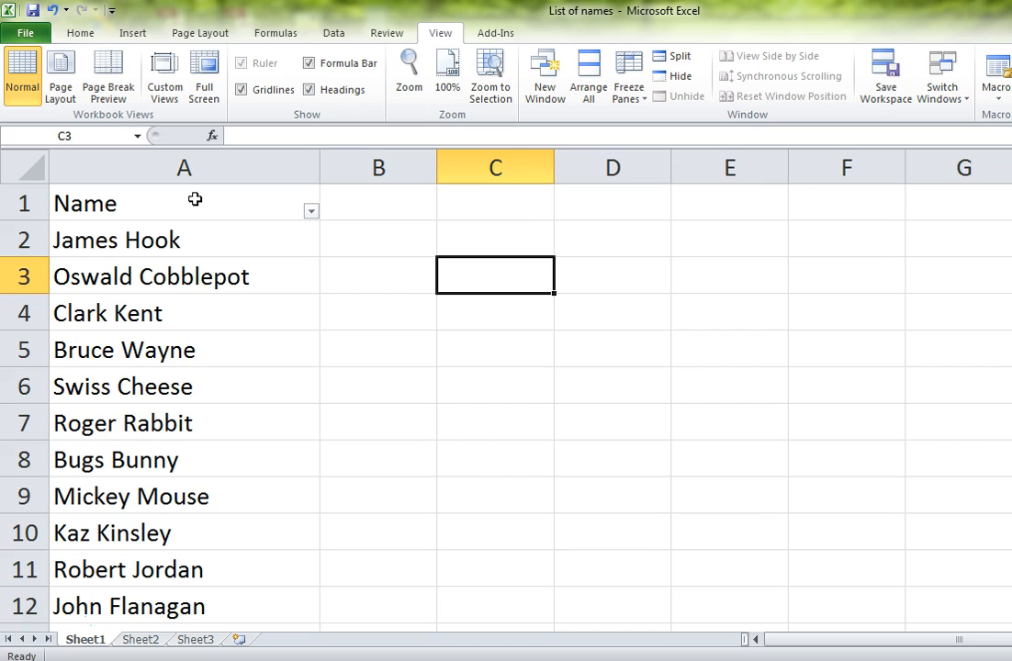
click(183, 202)
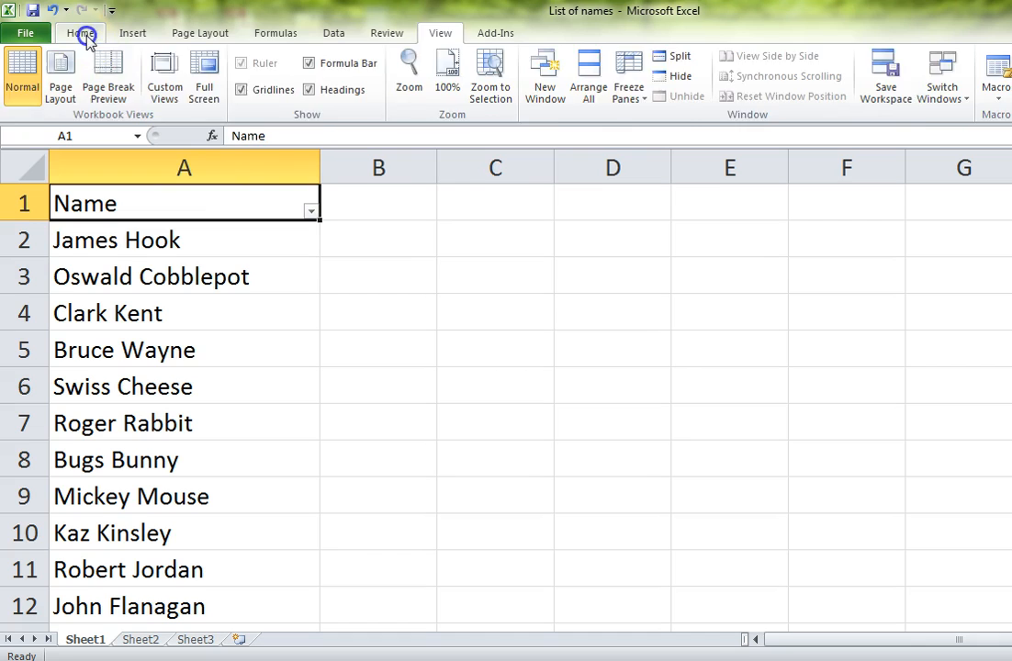
click(335, 33)
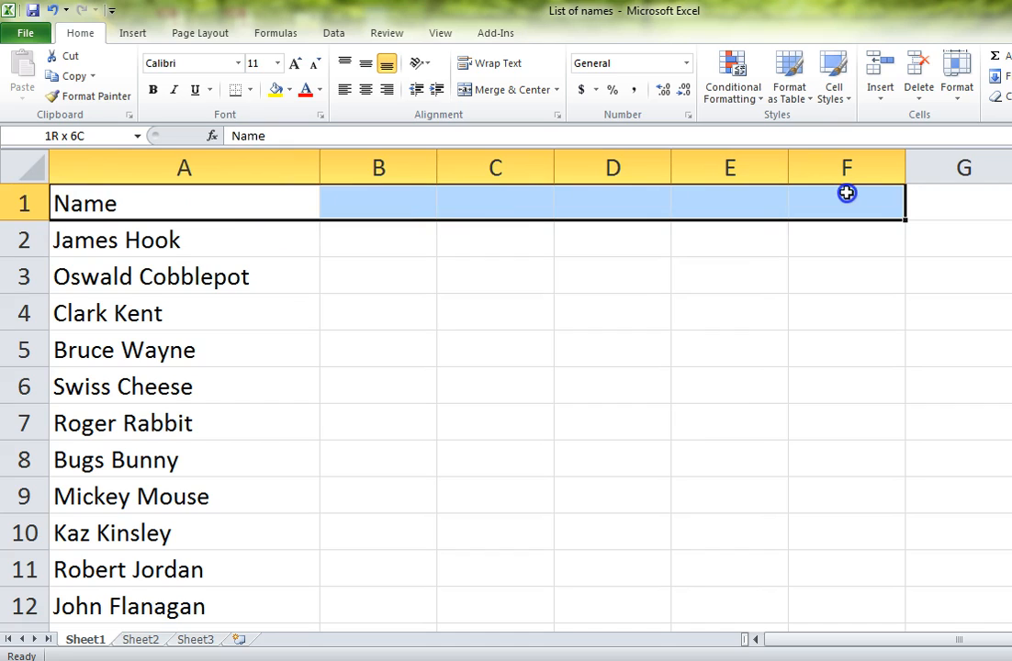
click(184, 202)
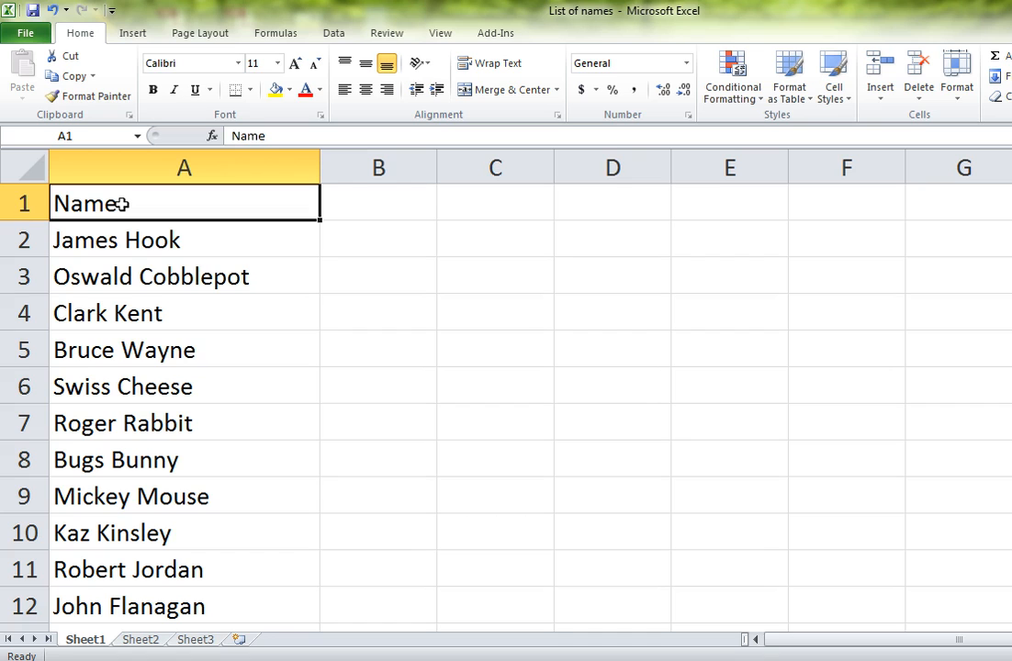
- Switch to the Data ribbon to reach the sort and filter commands
click(334, 33)
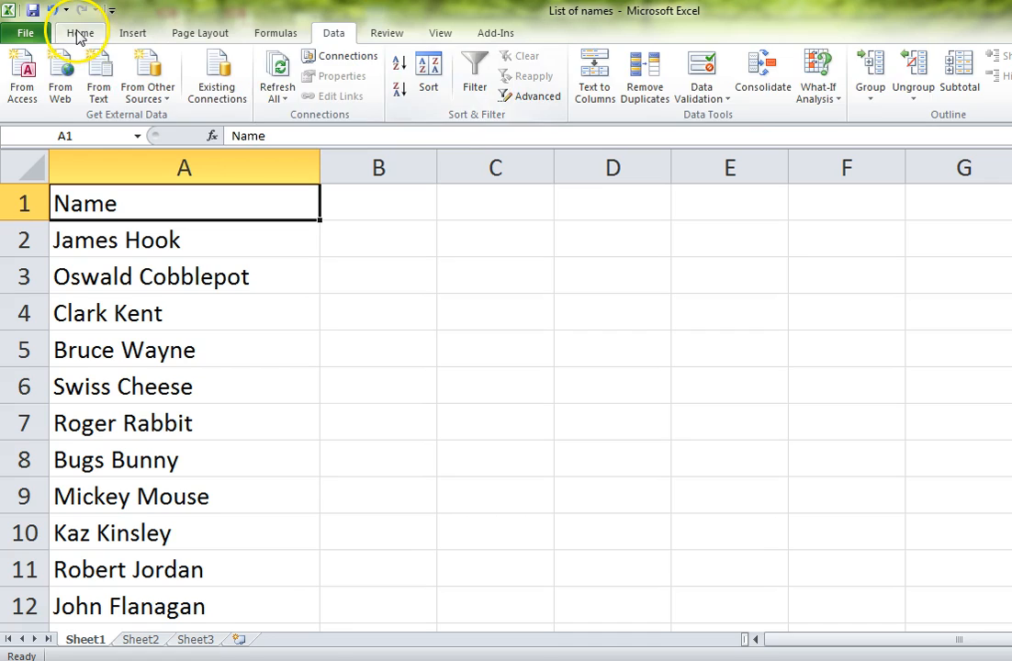
click(81, 33)
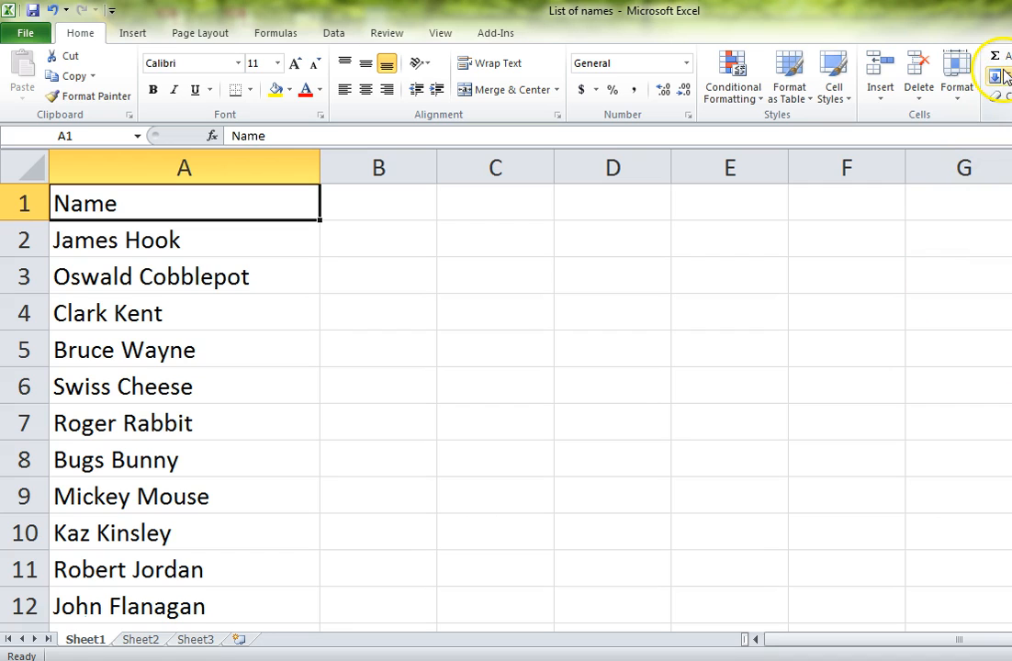
click(334, 33)
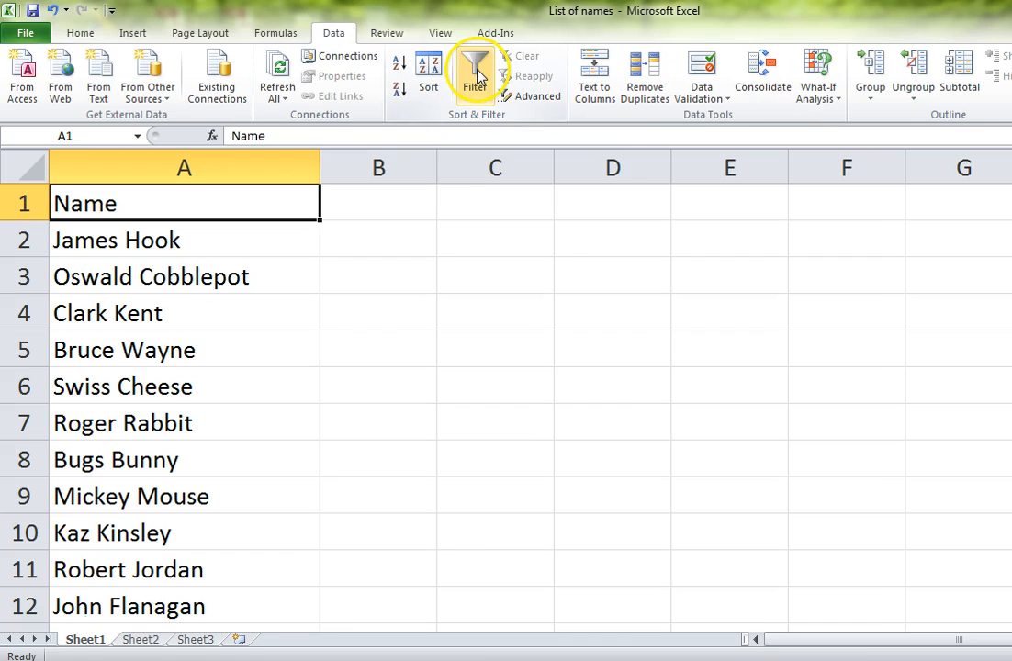
- Turn a fresh filter on for the Name column and show its list of name choices
click(474, 70)
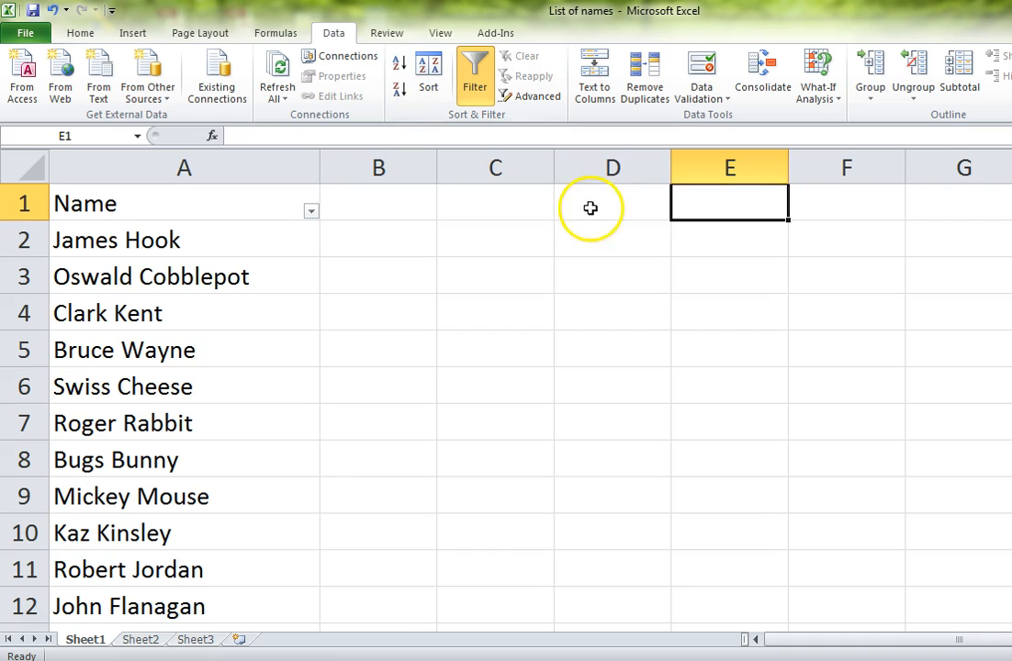
click(310, 209)
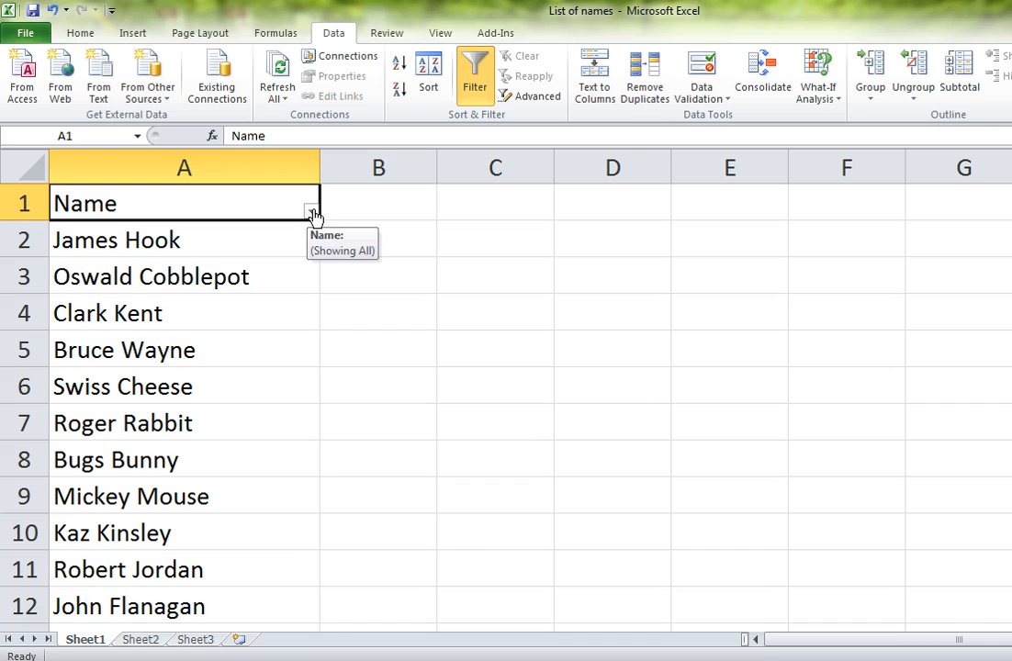
click(310, 212)
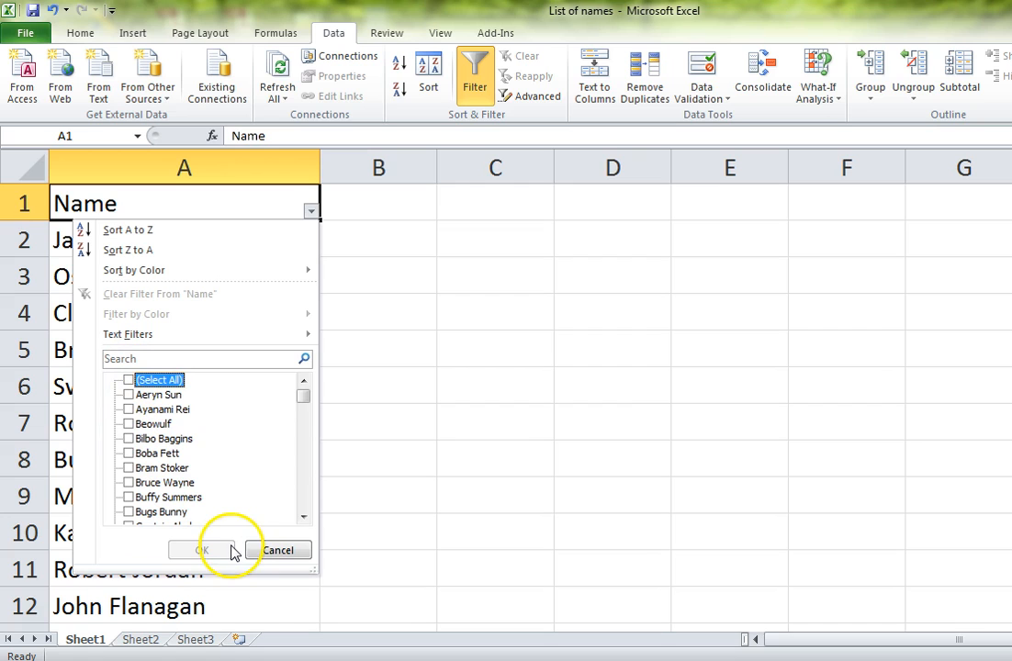
- Check the wanted names in the filter list, including Mickey Mouse, Mr. Spock and Peter Pan
scroll(down, 3)
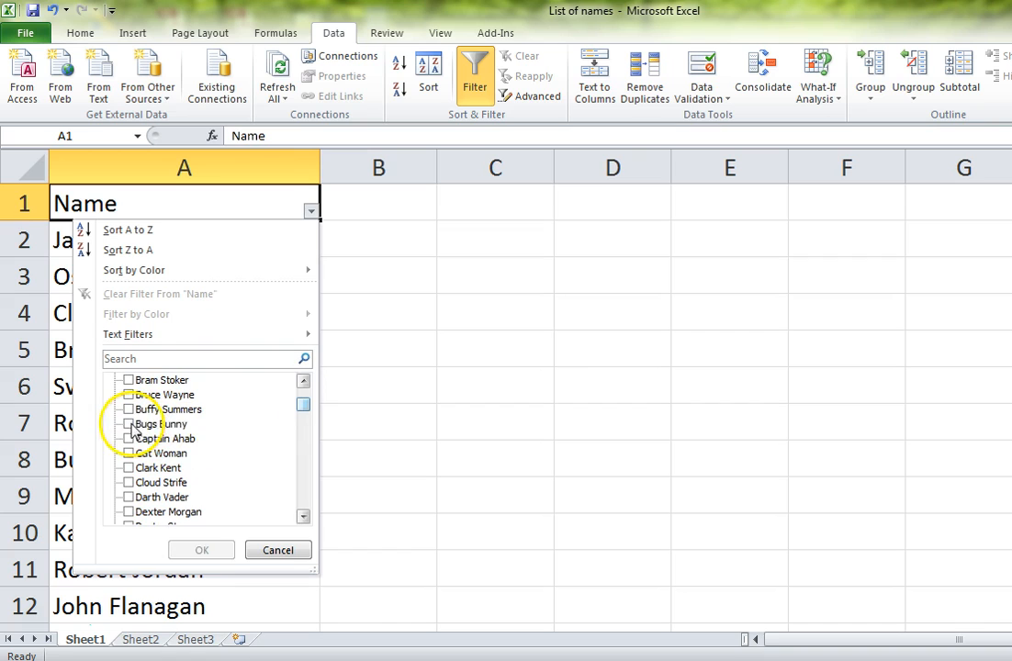
click(303, 397)
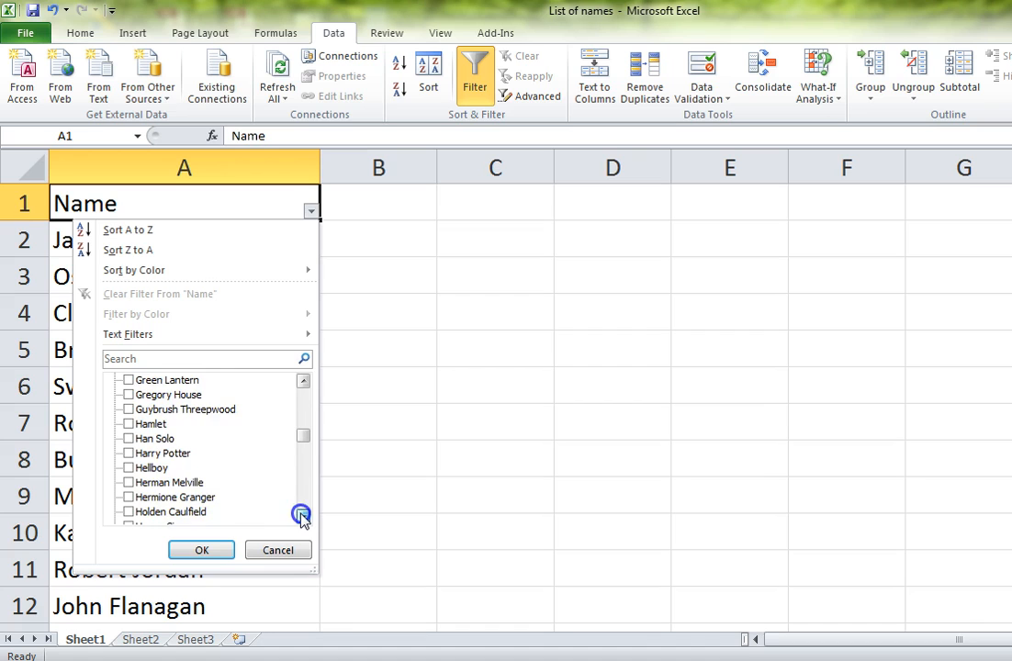
scroll(down, 3)
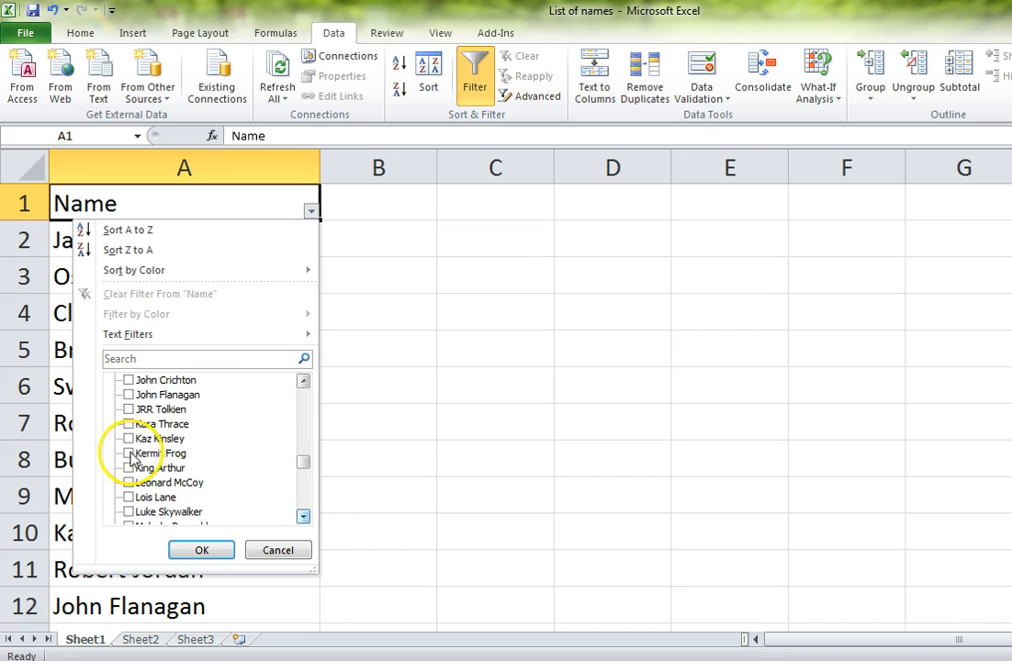
scroll(down, 3)
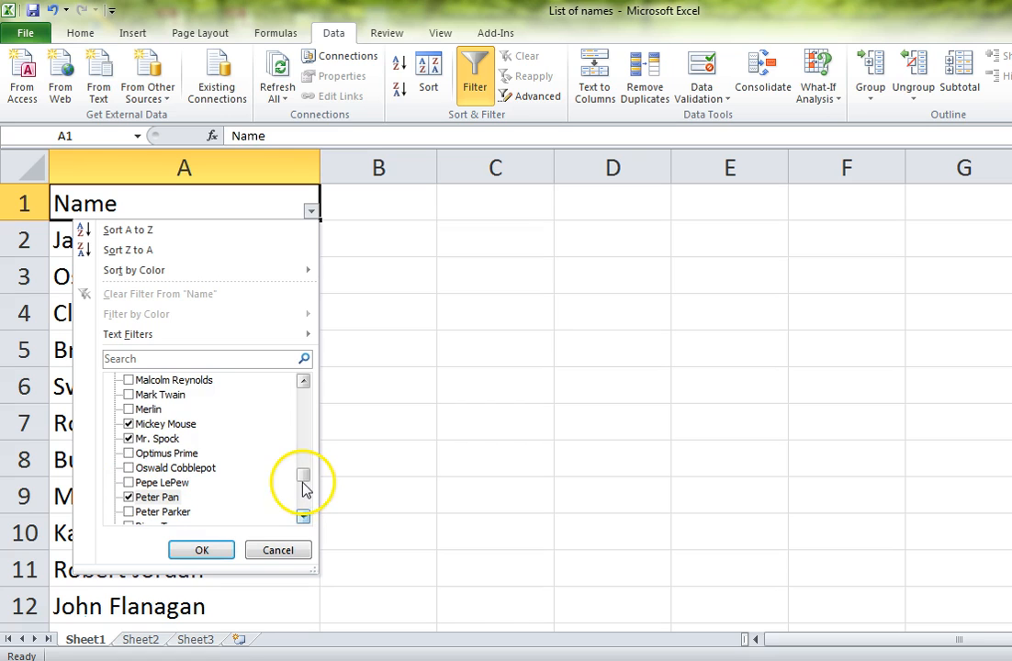
click(202, 549)
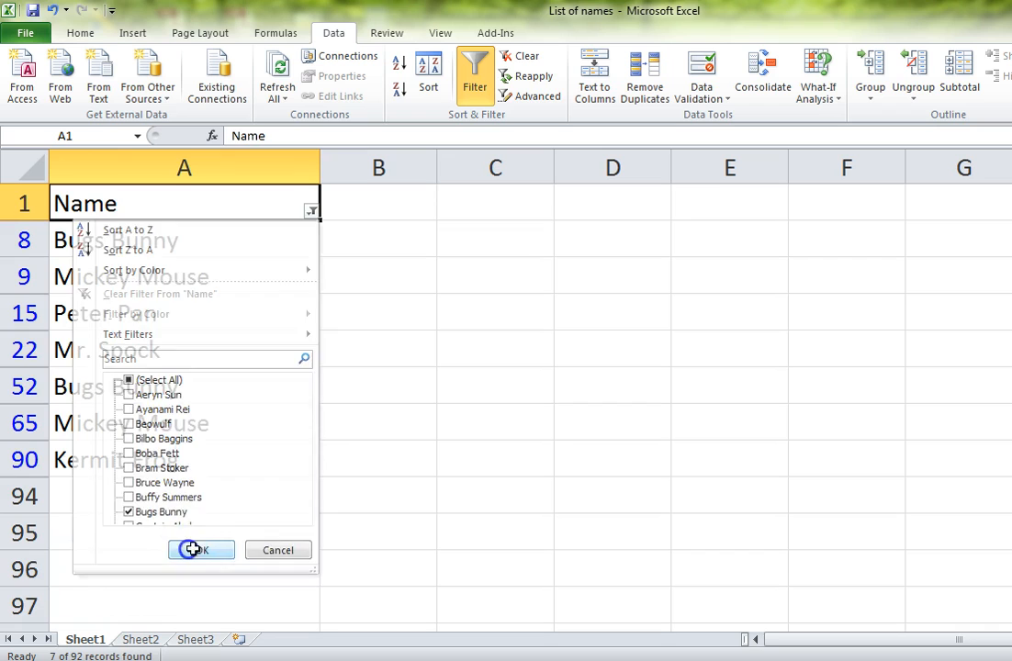
- Apply the checked names so only the 7 chosen records show, then reopen the Name filter choices
click(202, 549)
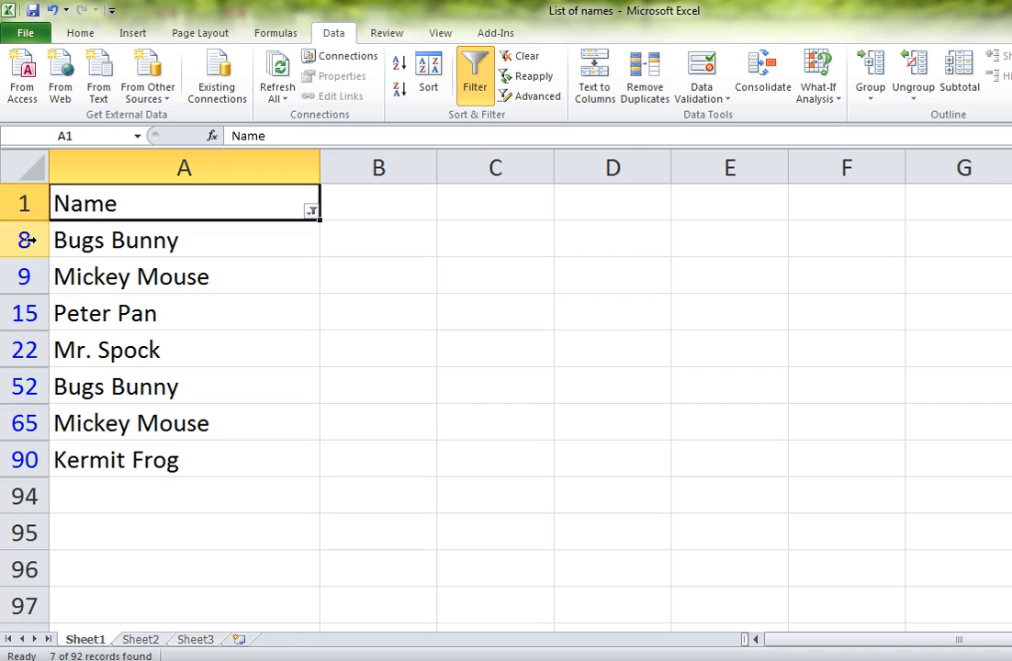
mouse_move(96, 296)
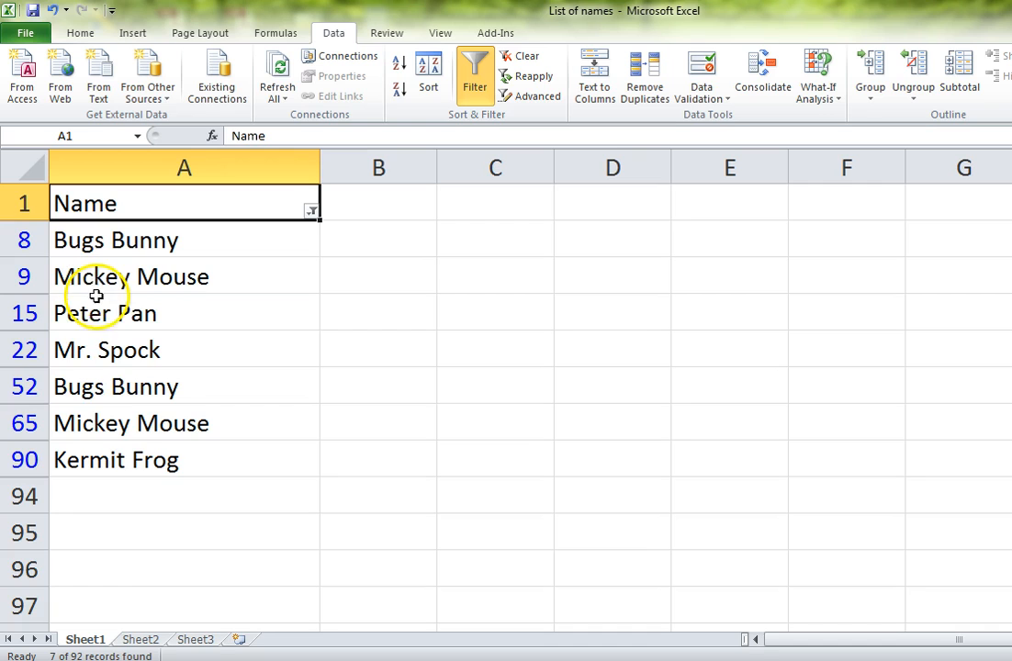
click(310, 205)
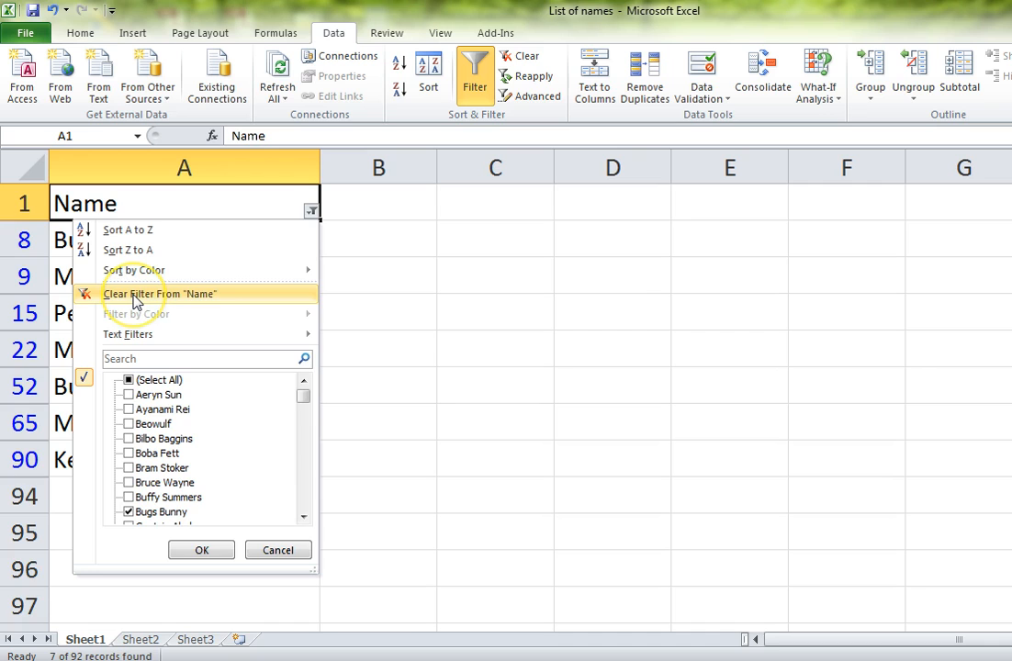
- Clear the filter from Name so all names show, and reopen its filter choices for Text Filters
click(160, 294)
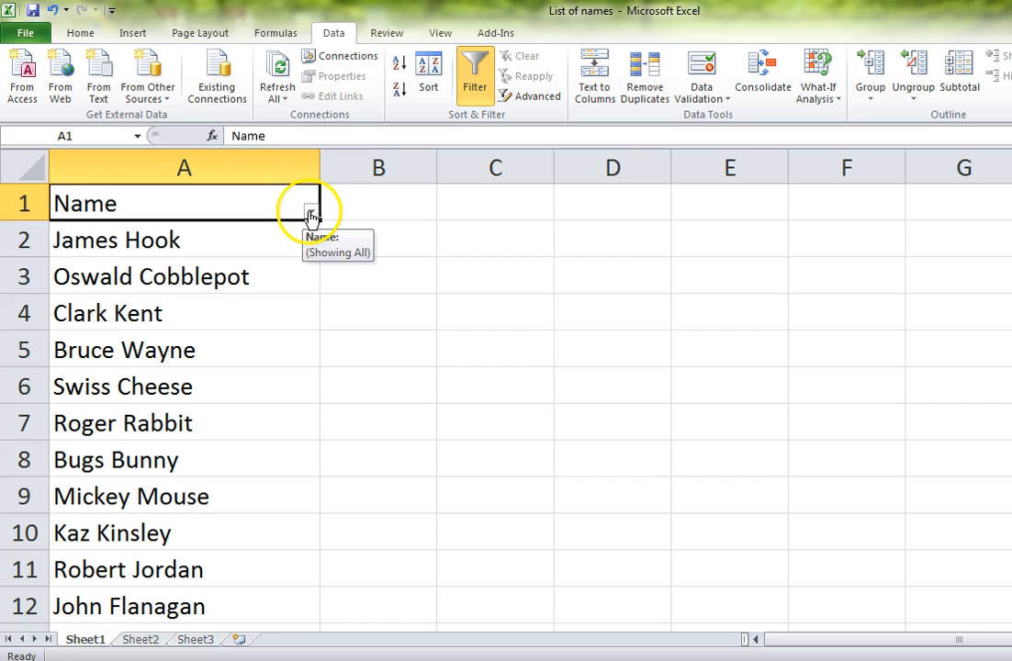
click(312, 212)
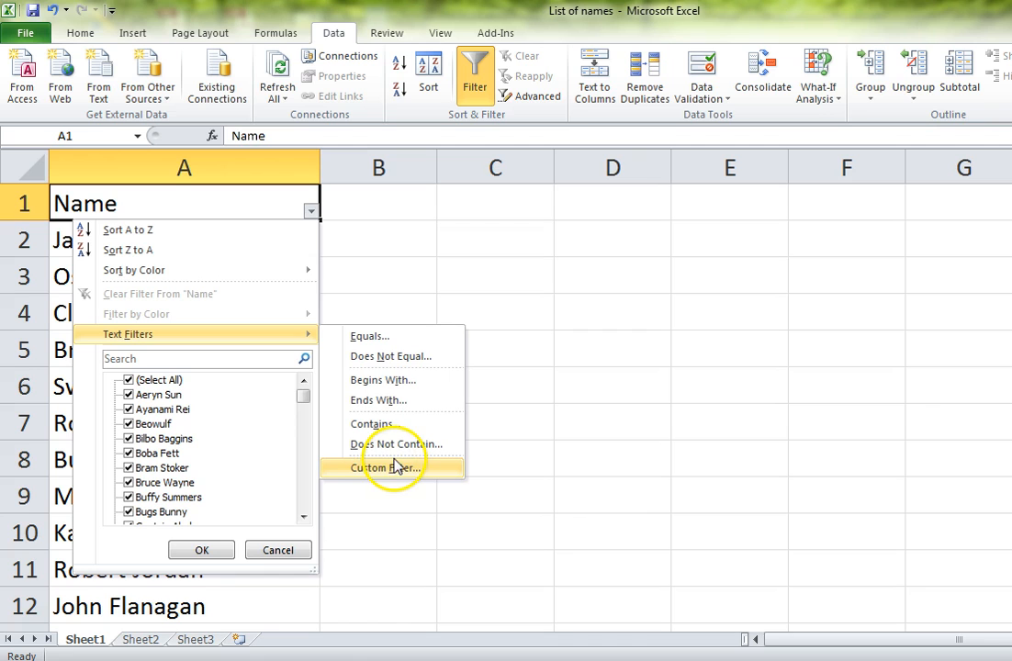
- Apply a custom filter keeping only names greater than h, leaving 58 of 92 records
click(386, 468)
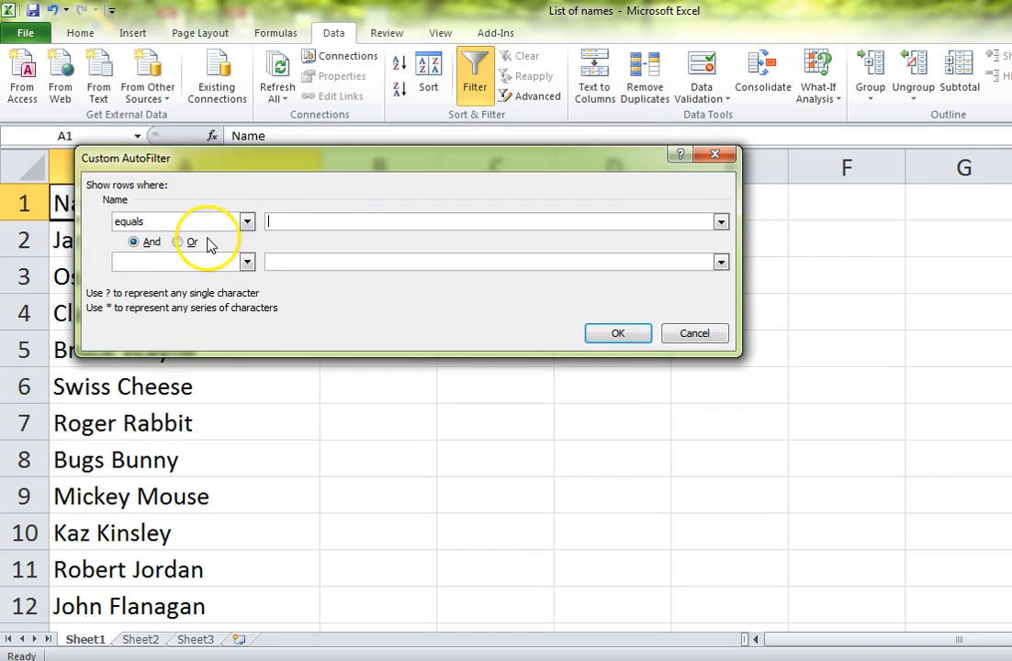
text(h)
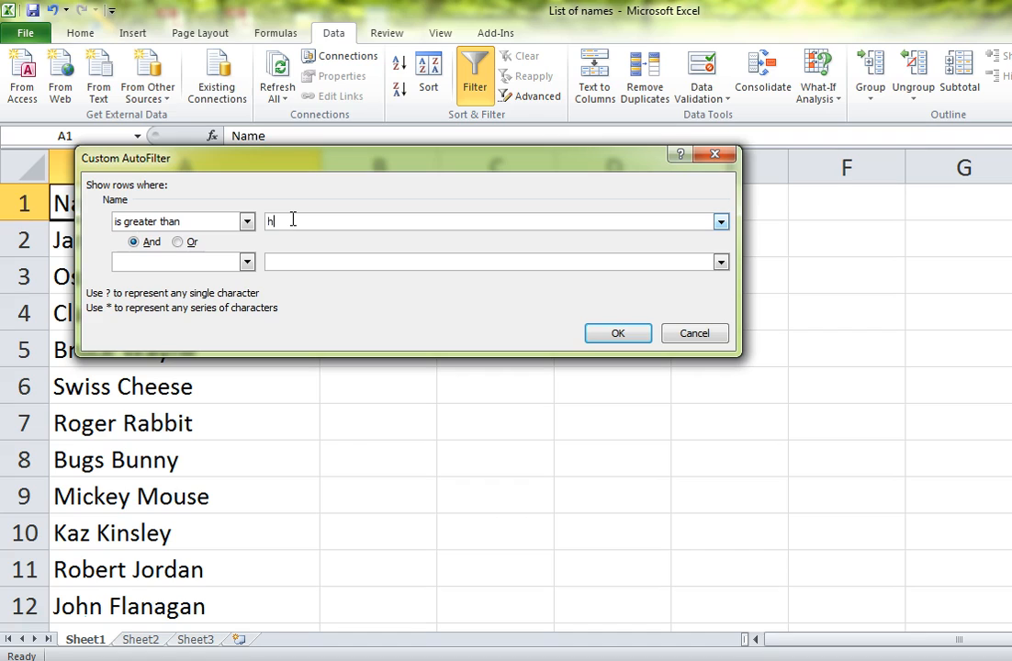
click(617, 332)
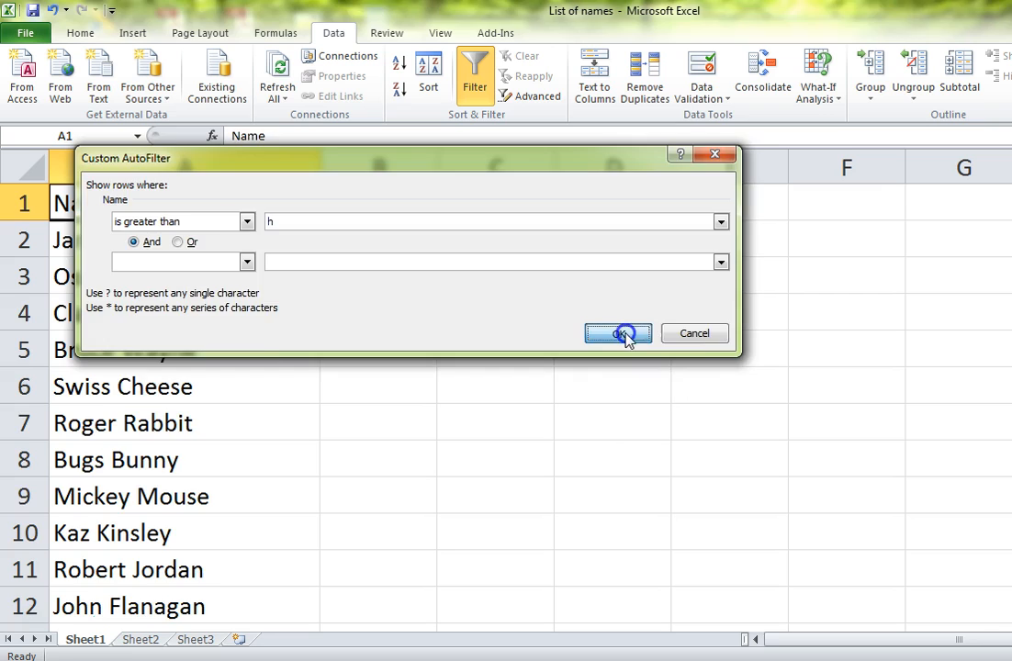
click(617, 332)
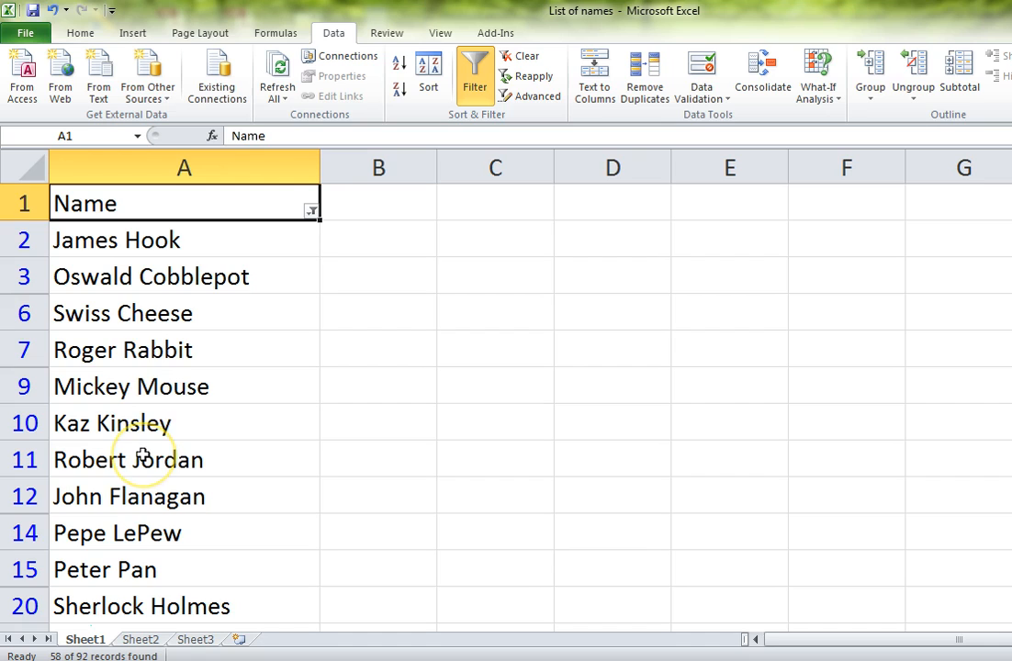
mouse_move(230, 266)
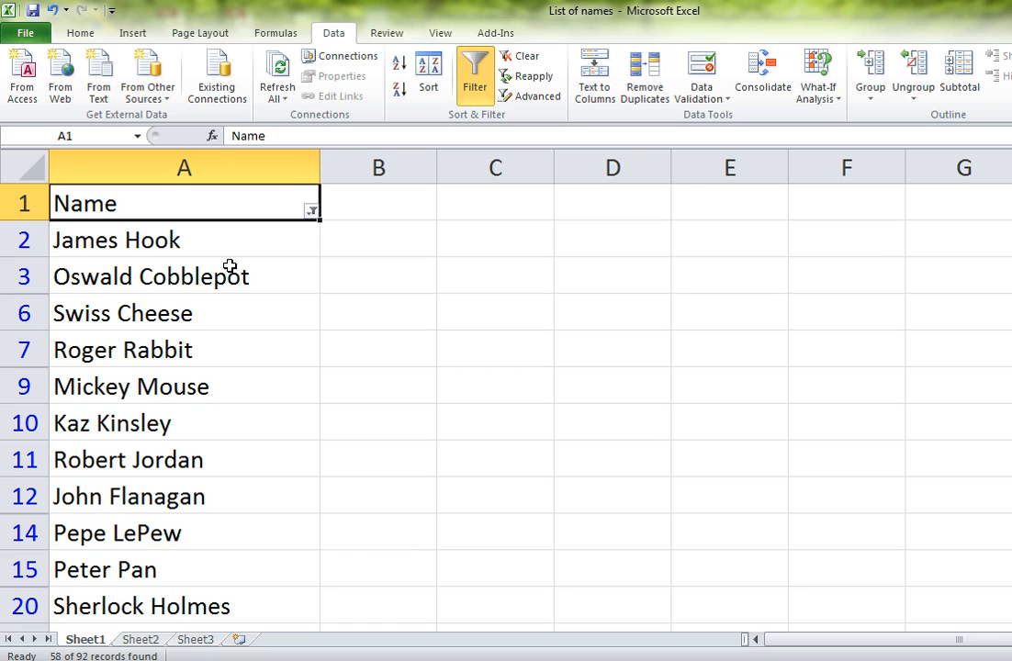
- Scroll through the 58 filtered names and reopen the Name column's filter choices
scroll(down, 3)
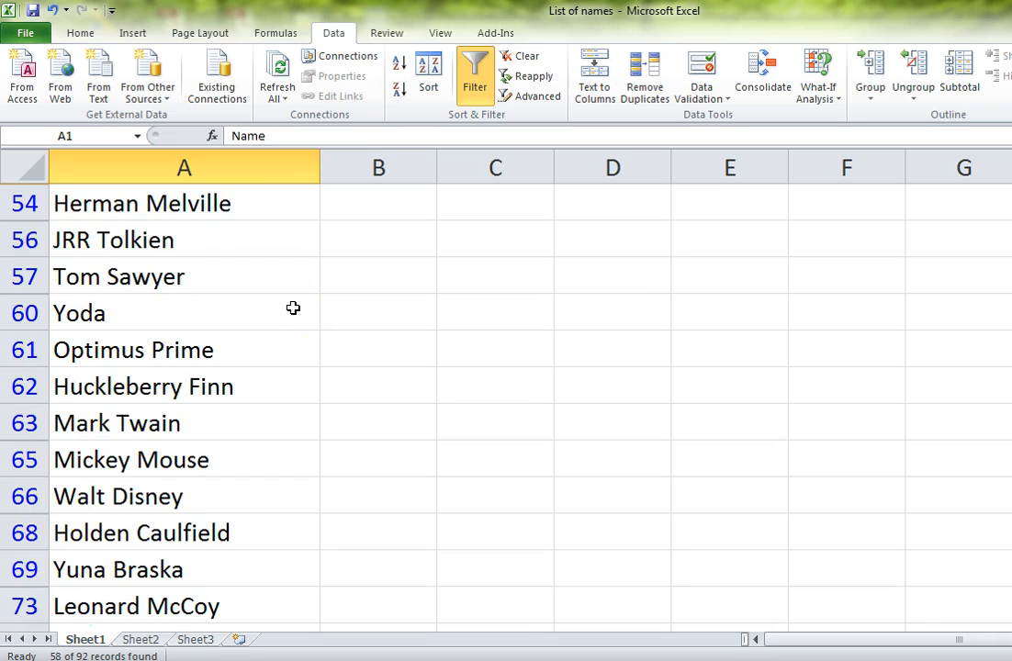
scroll(down, 3)
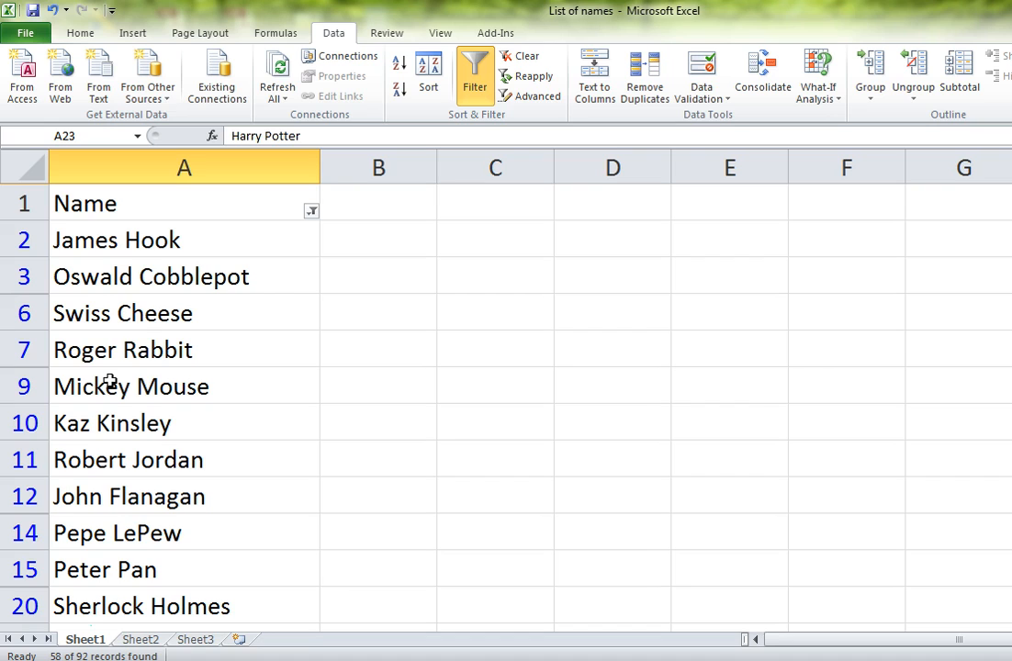
click(310, 209)
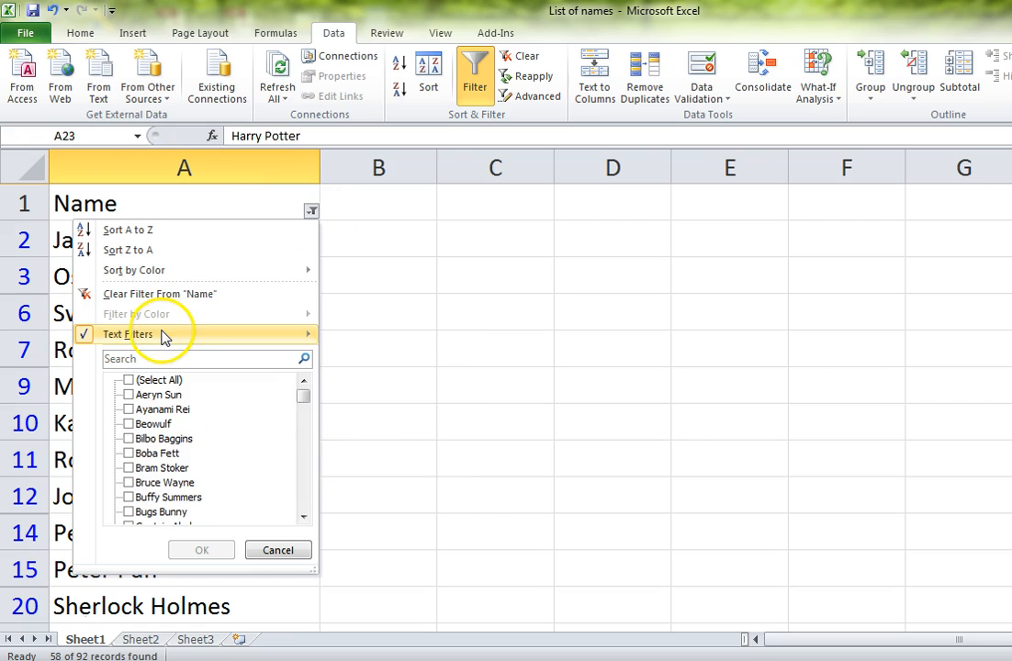